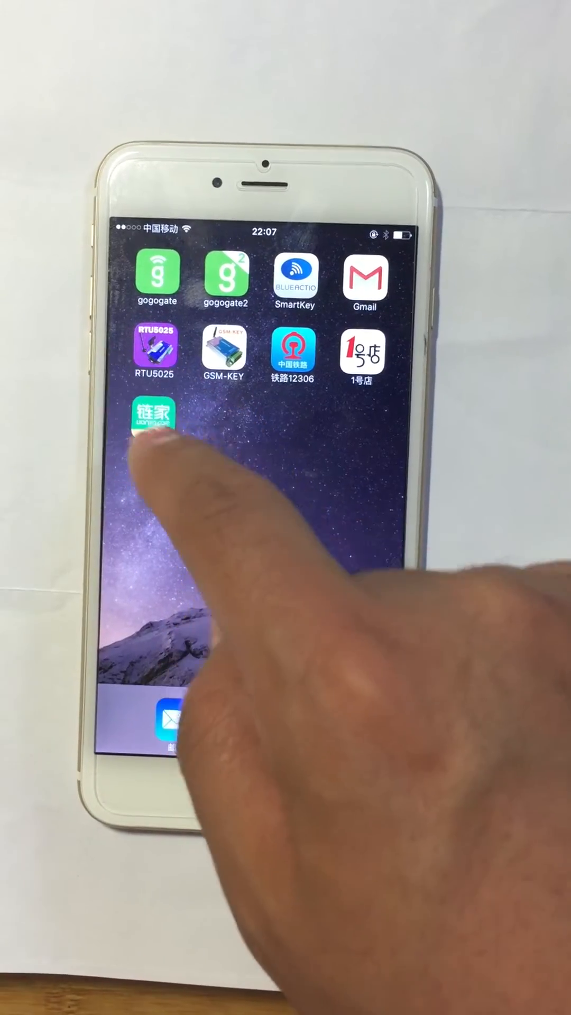
Launch the GSM-KEY app to reach its empty GSM Gate Access Control list
{"action": "left_click", "coordinate": [224, 354]}
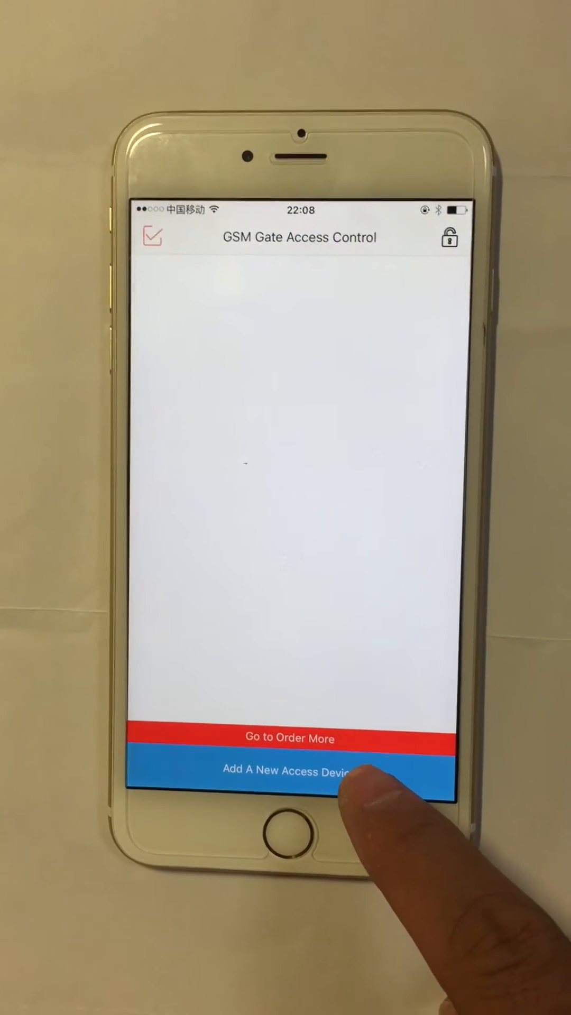
Add a new access device and enter 'w' as its Access Control Name
{"action": "left_click", "coordinate": [288, 772]}
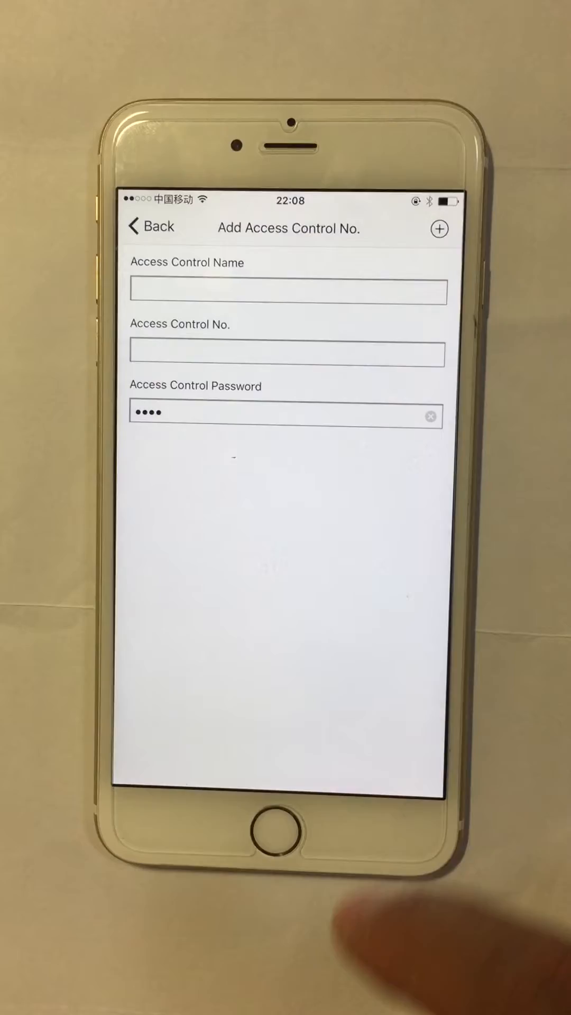
{"action": "left_click", "coordinate": [287, 292]}
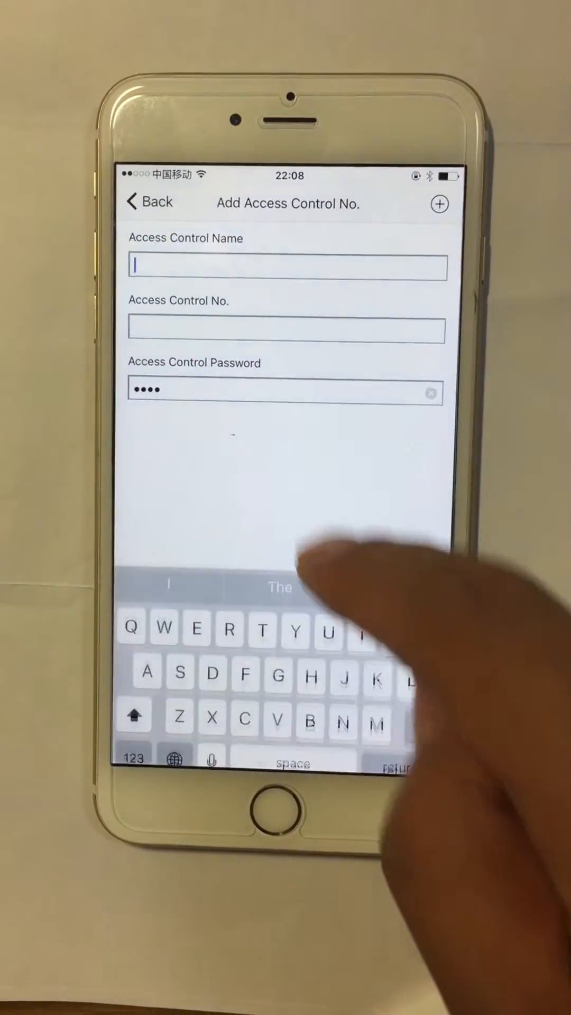
{"action": "type", "text": "w"}
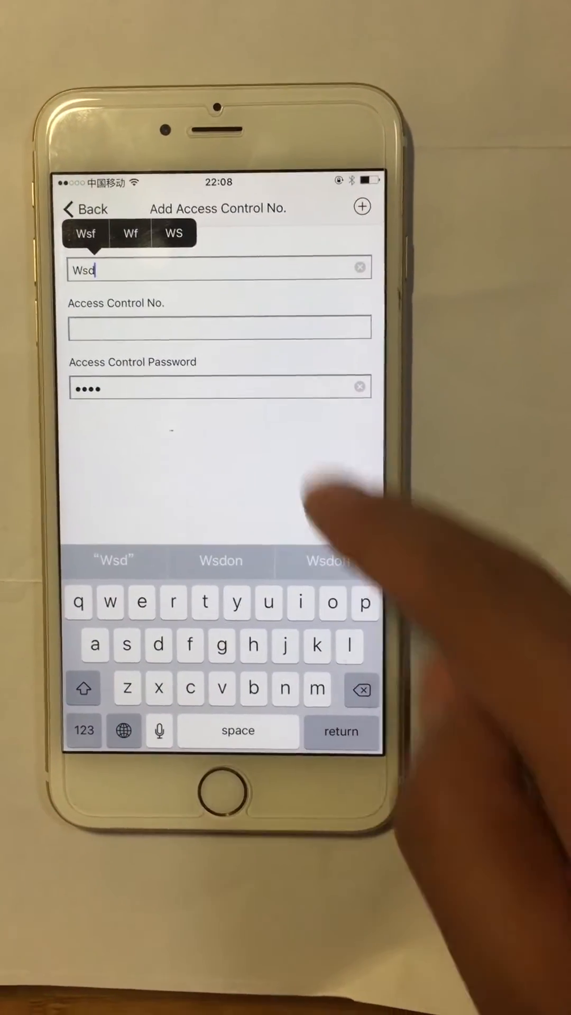
{"action": "left_click", "coordinate": [233, 347]}
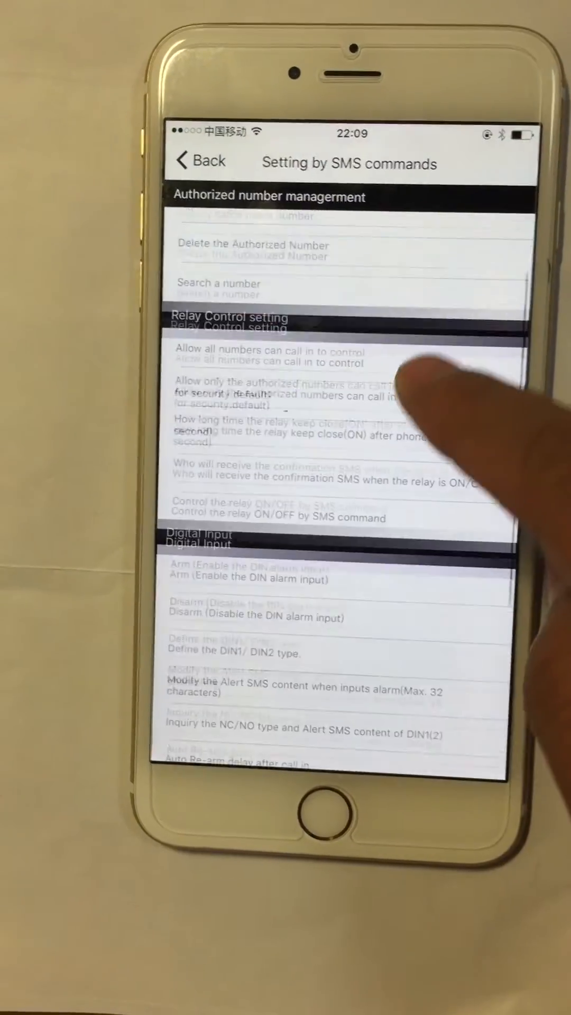
Scroll the SMS command settings down to the Digital Input and Others sections
{"action": "scroll", "scroll_direction": "up", "scroll_amount": 3}
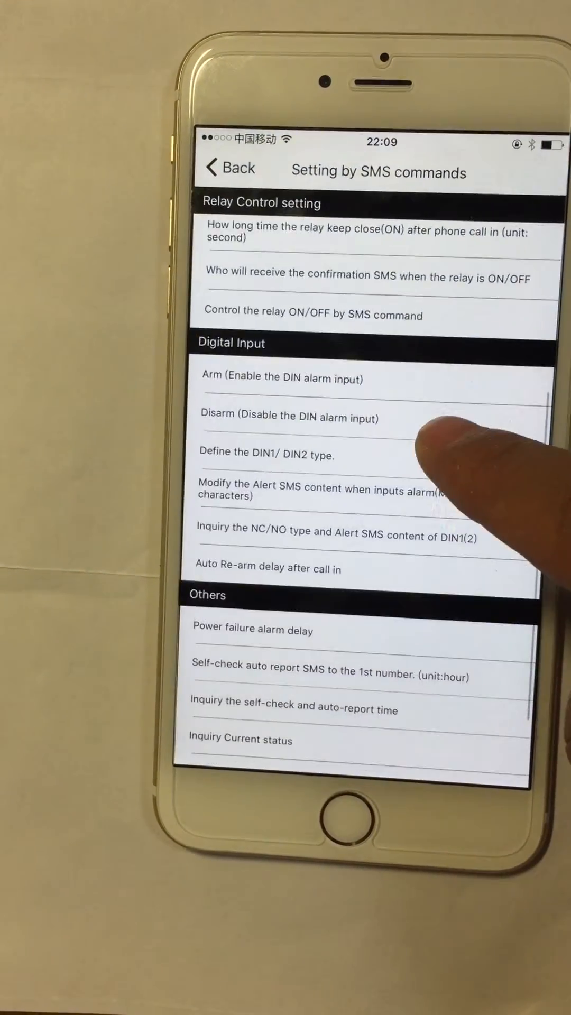